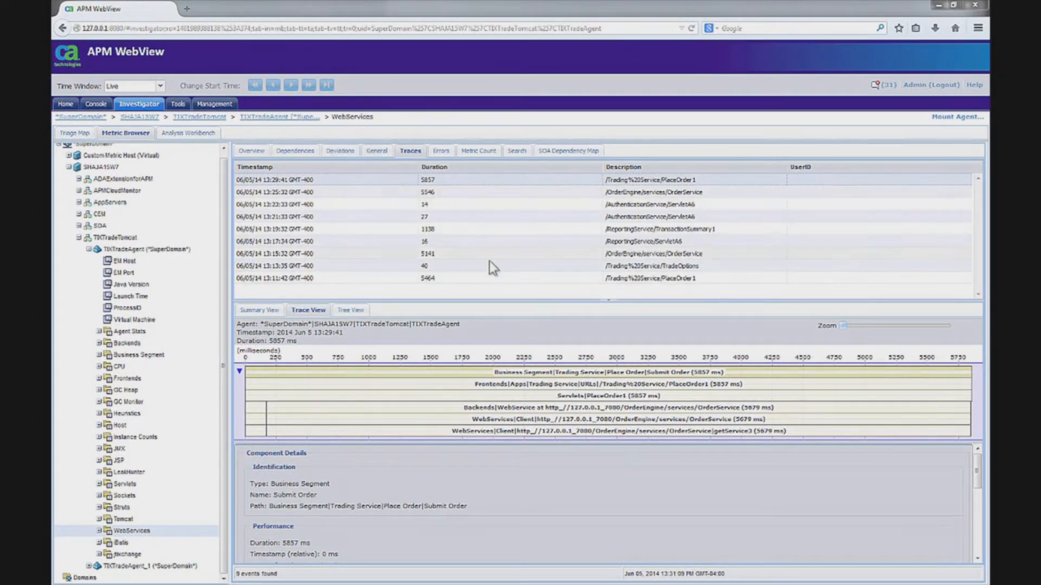
pyautogui.moveTo(487, 293)
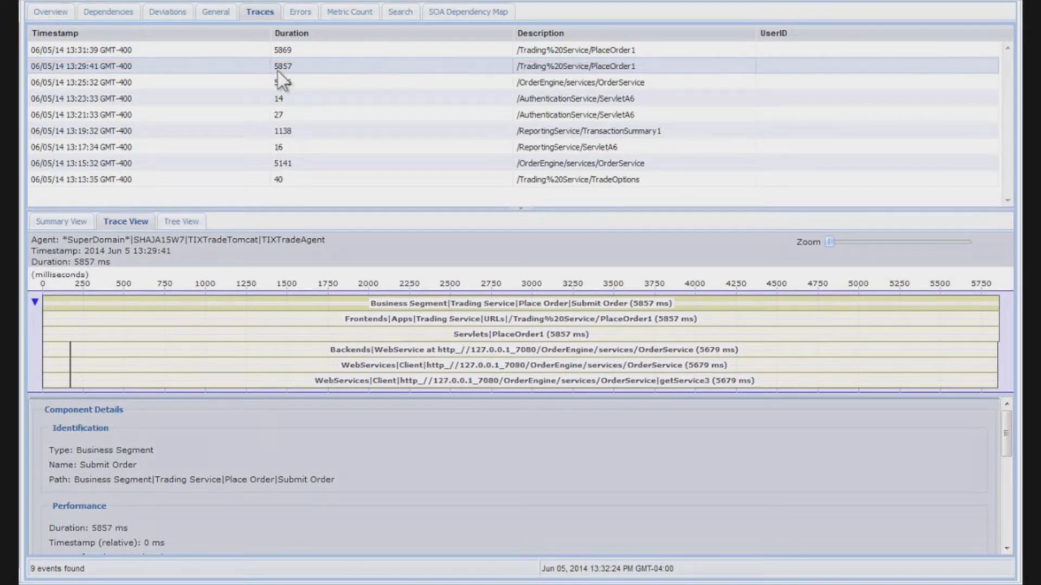
pyautogui.moveTo(57, 296)
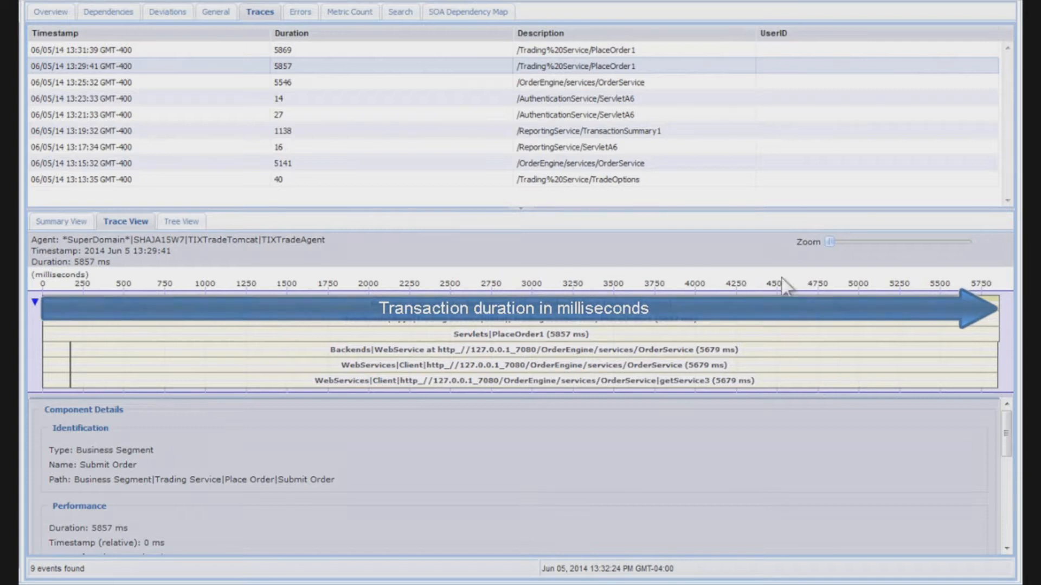
# Collapse the 5857 ms PlaceOrder1 metric tree to its top Business Segment row
pyautogui.click(36, 304)
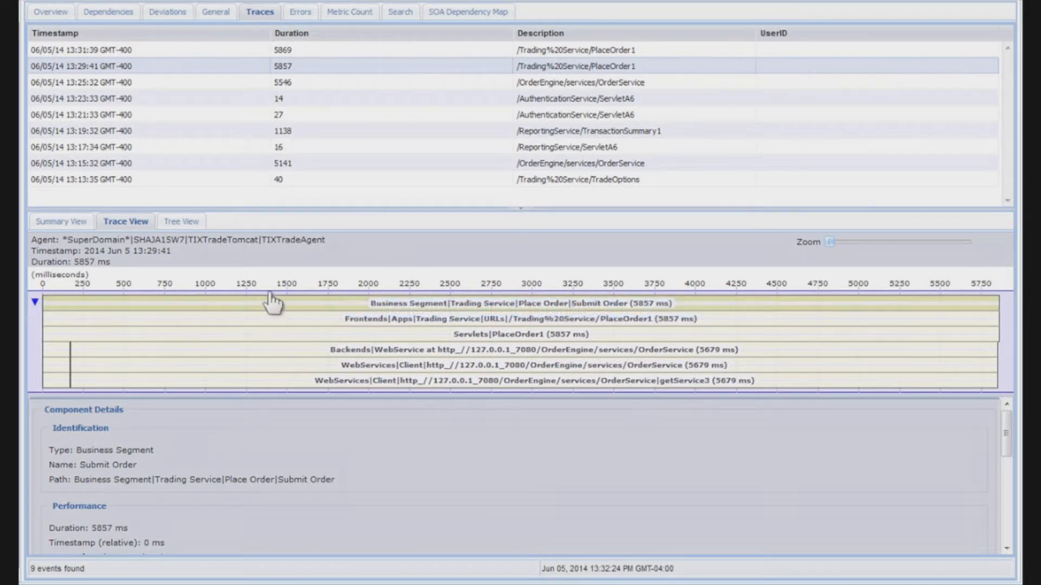
pyautogui.click(35, 302)
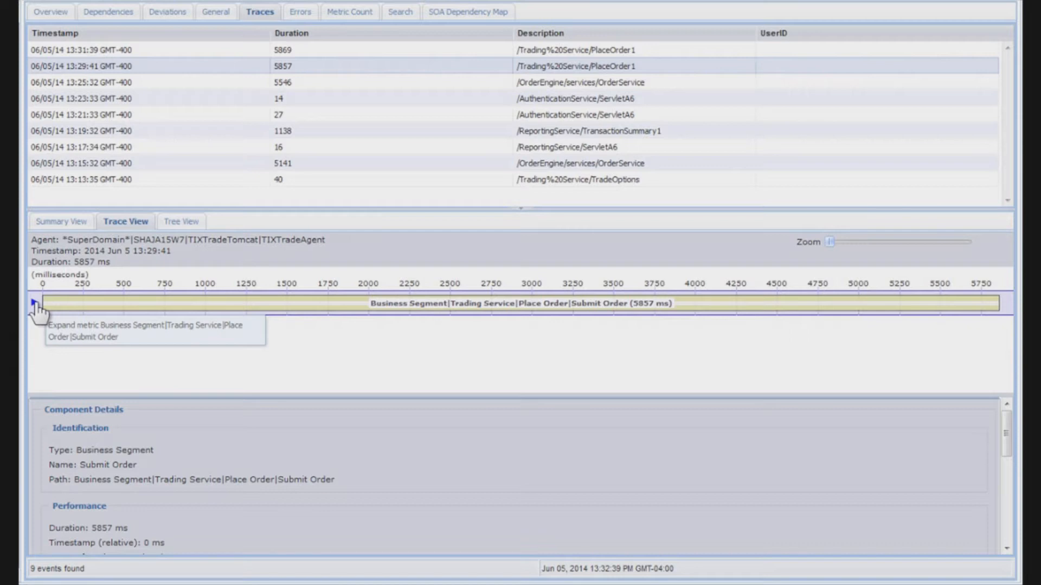
# Expand the PlaceOrder1 trace and select the getService3 service call to load its details
pyautogui.click(35, 304)
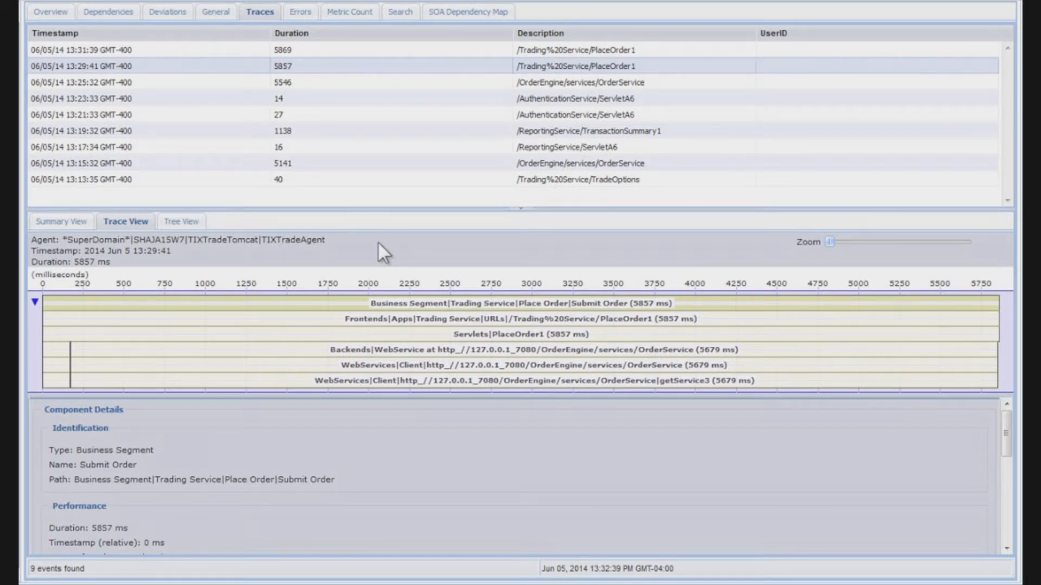
pyautogui.moveTo(52, 361)
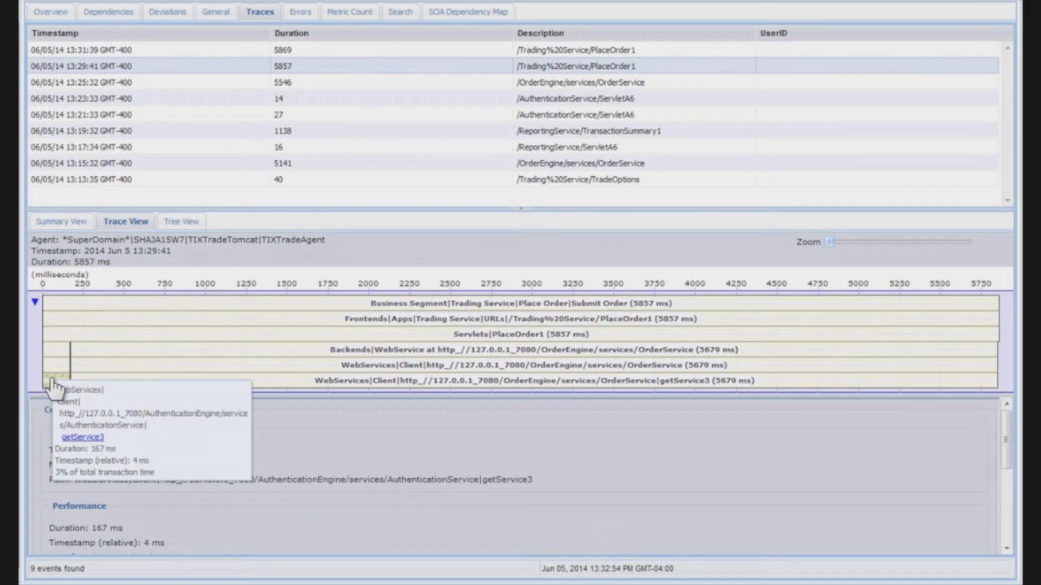
pyautogui.moveTo(350, 434)
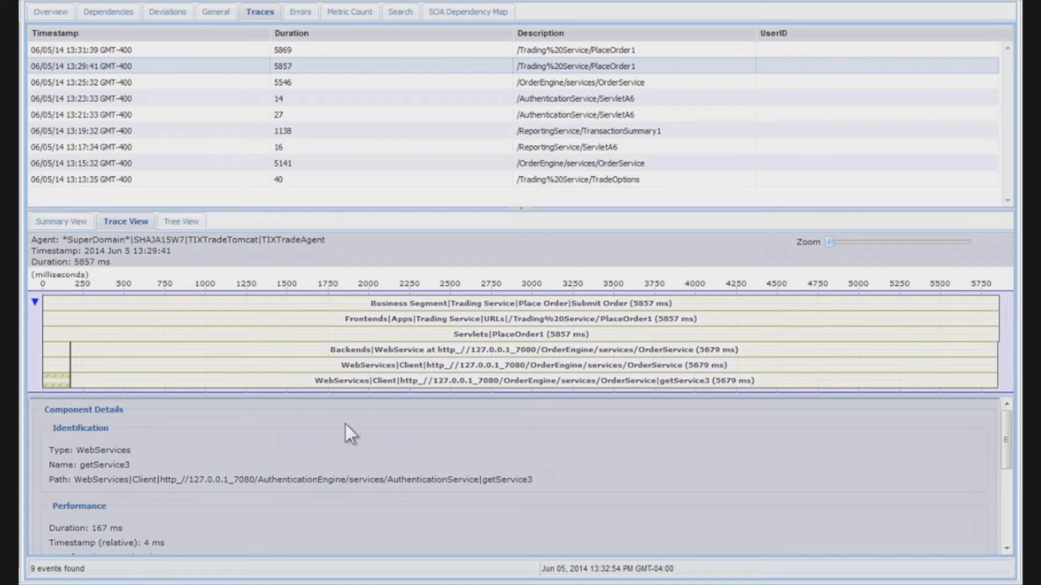
pyautogui.moveTo(60, 408)
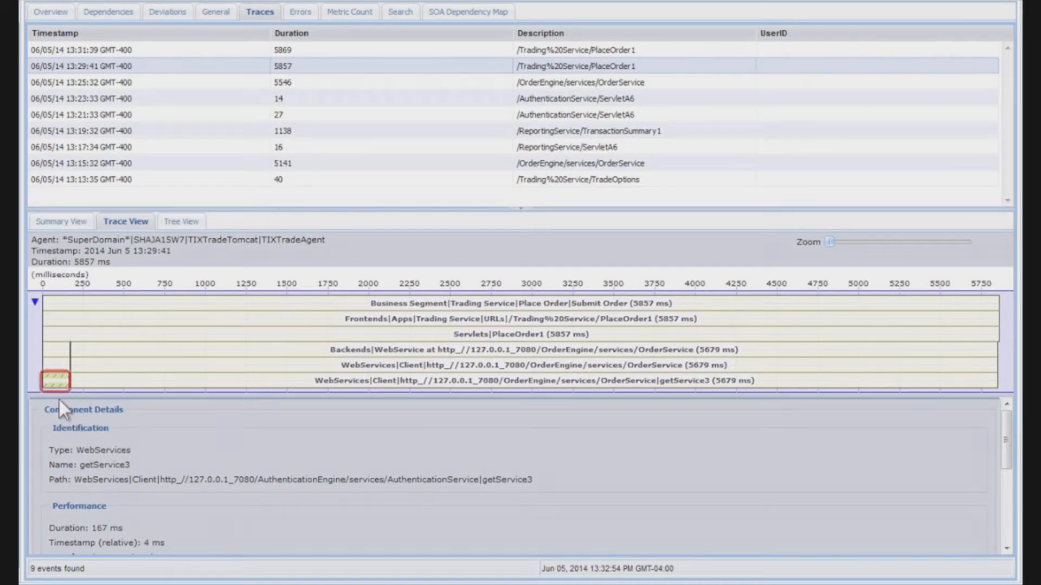
pyautogui.click(532, 380)
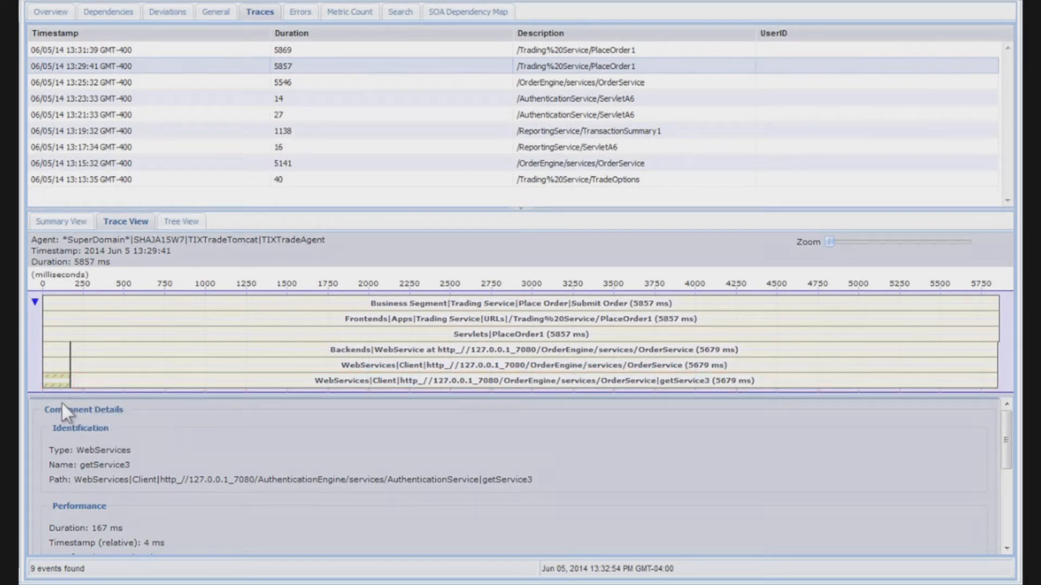
pyautogui.moveTo(59, 381)
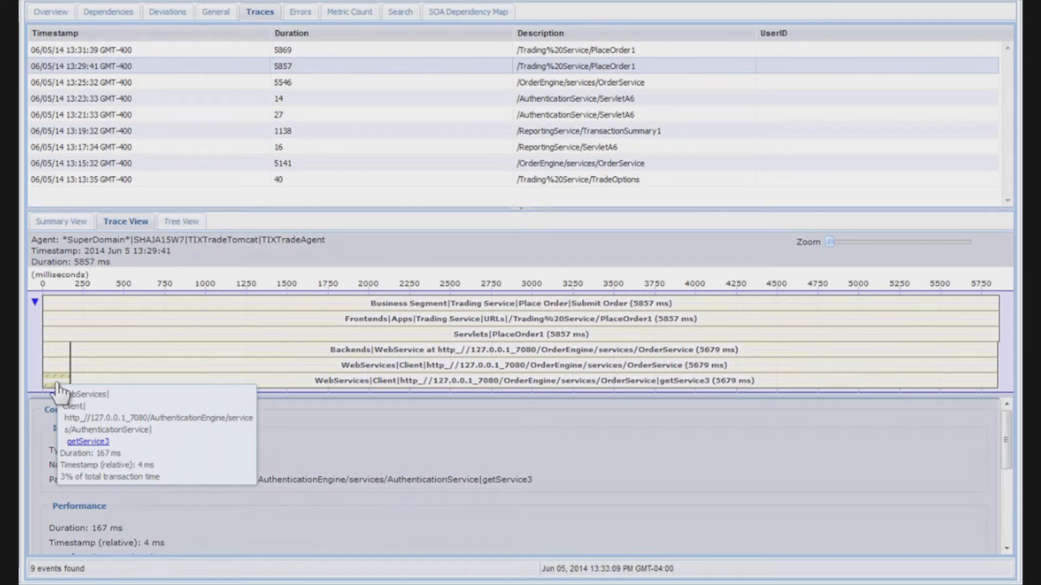
pyautogui.moveTo(136, 388)
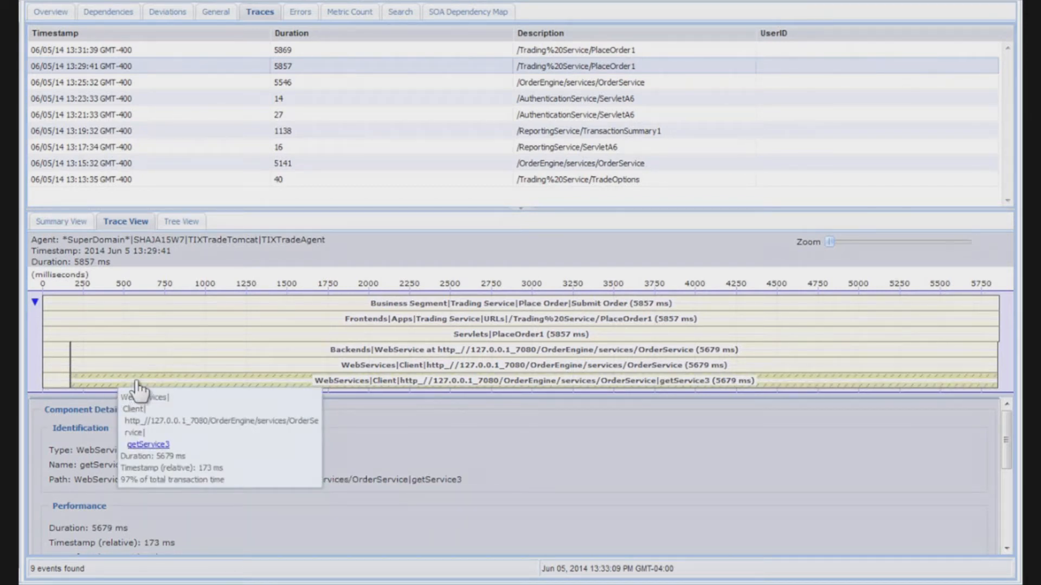
pyautogui.moveTo(757, 481)
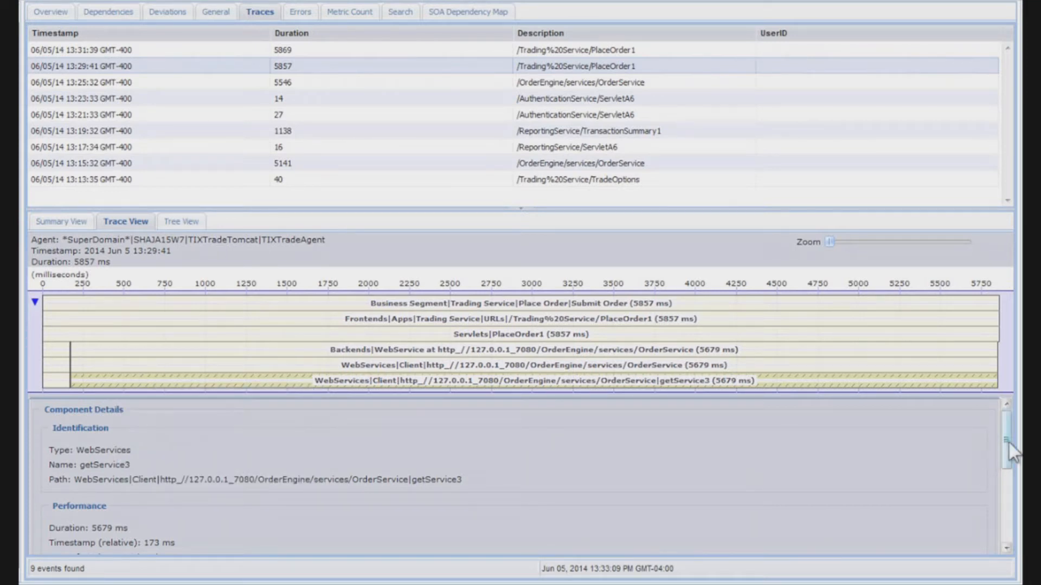
# Scroll through the traces to the 5546 ms /OrderEngine/services/OrderService transaction
pyautogui.scroll(-3)
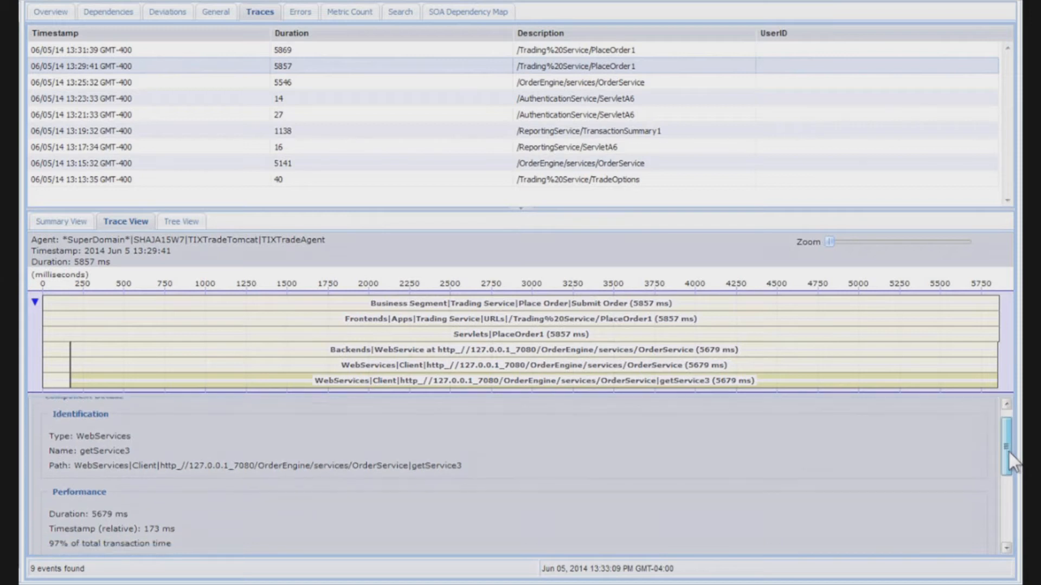
pyautogui.scroll(-3)
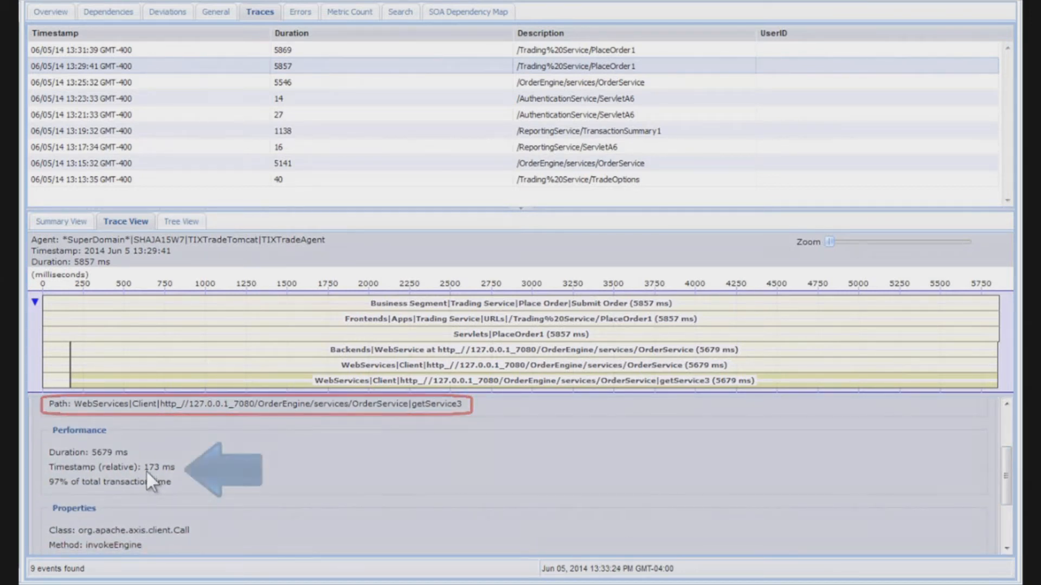
pyautogui.moveTo(176, 479)
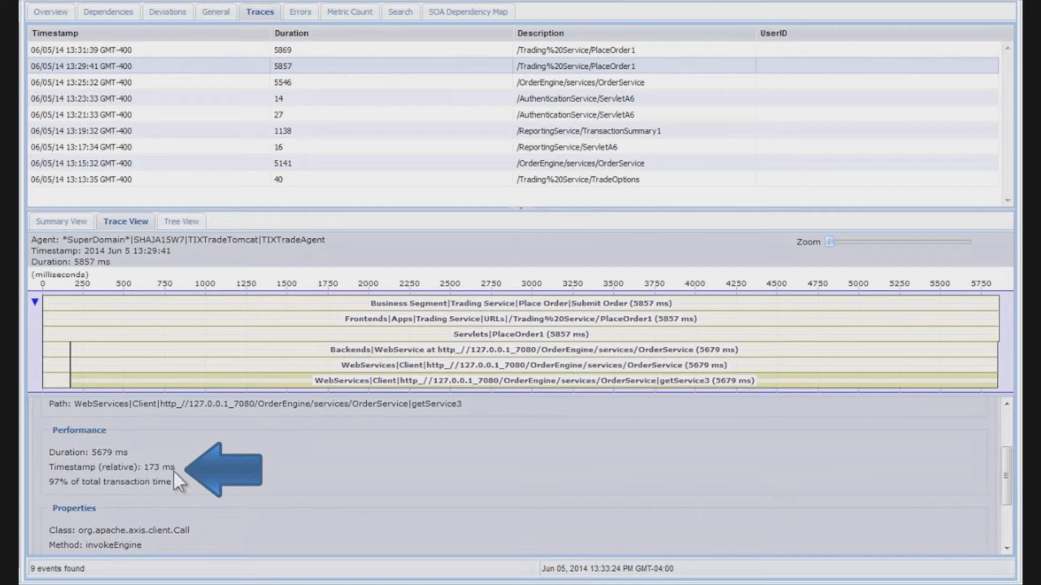
pyautogui.moveTo(55, 490)
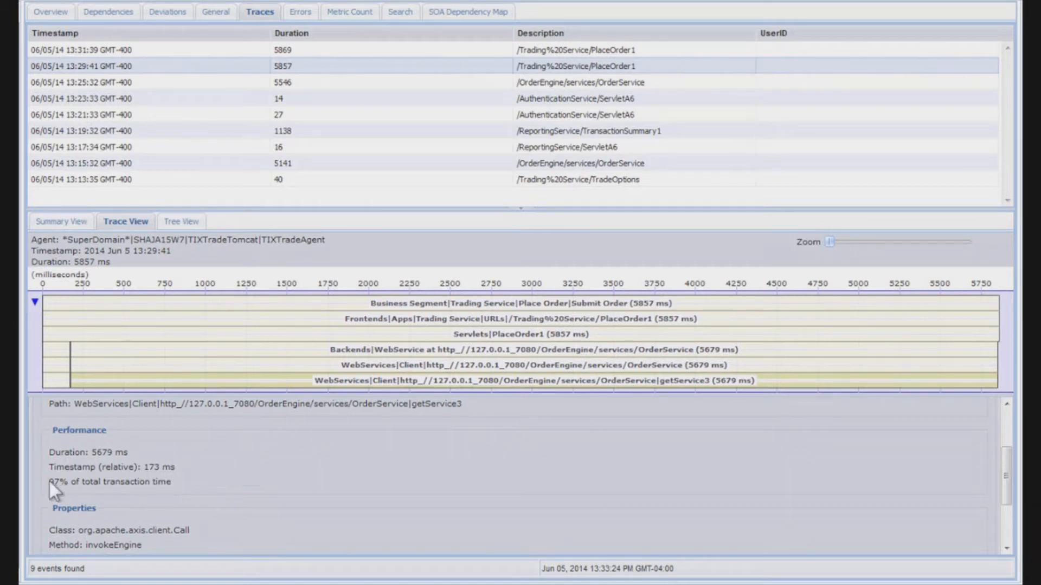
pyautogui.moveTo(72, 499)
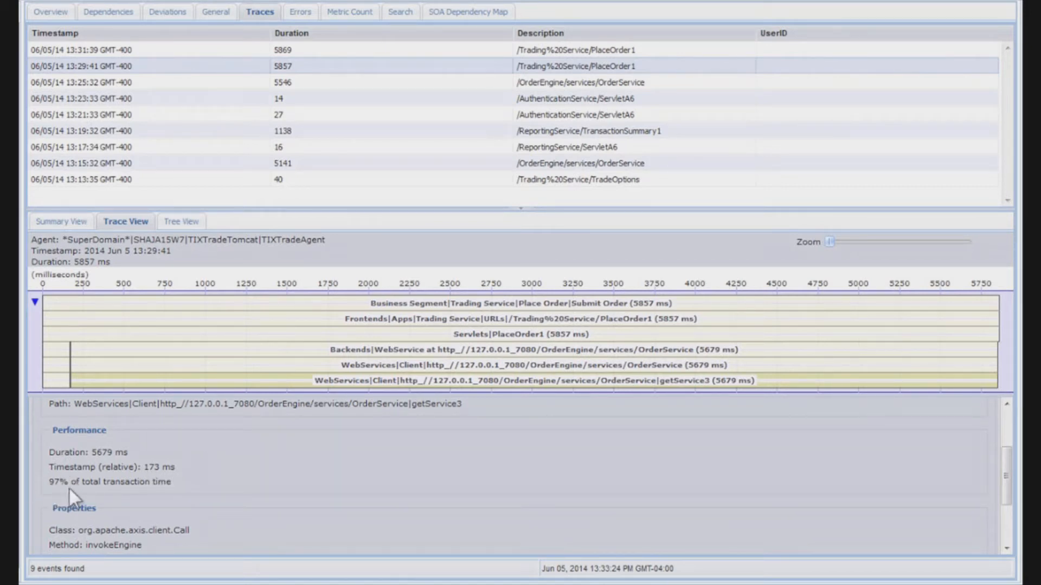
pyautogui.moveTo(107, 483)
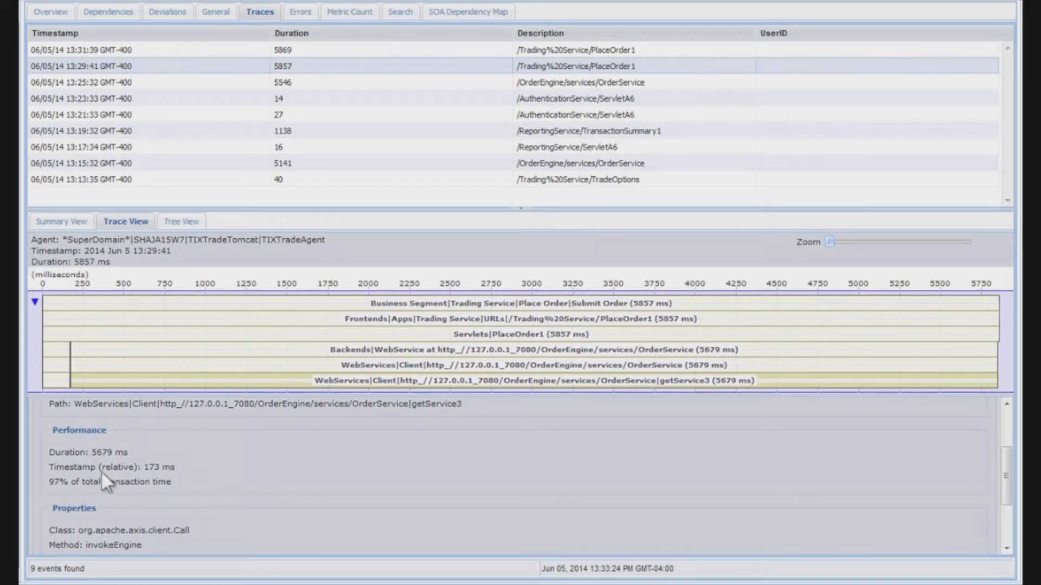
pyautogui.moveTo(150, 481)
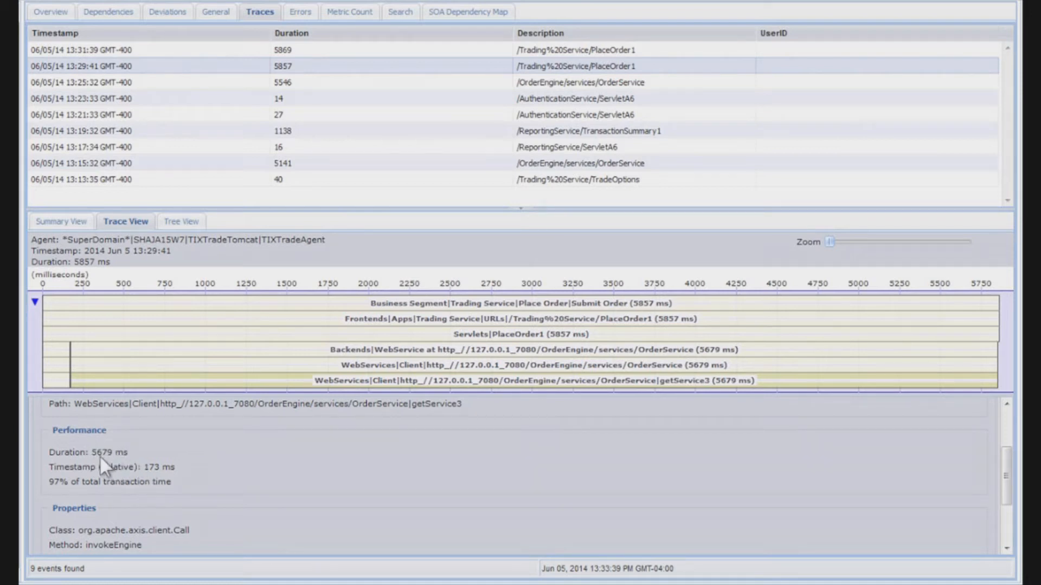
pyautogui.moveTo(111, 278)
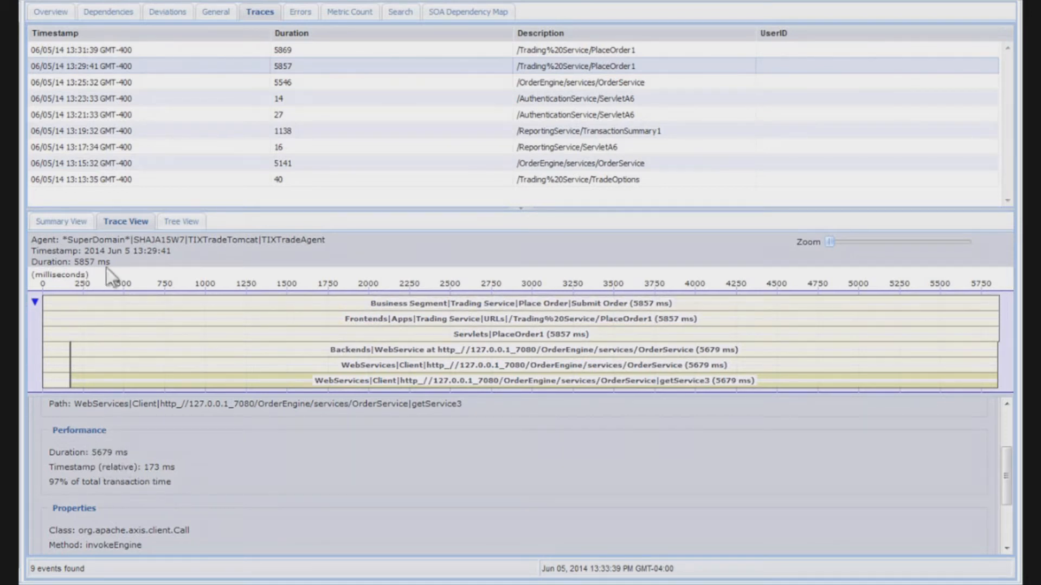
pyautogui.moveTo(913, 499)
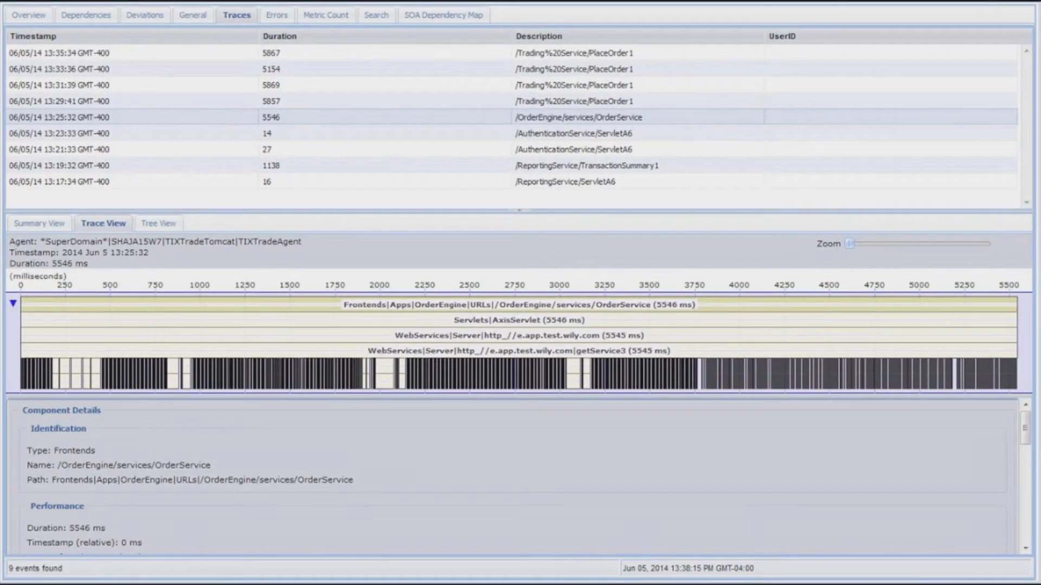
pyautogui.moveTo(323, 405)
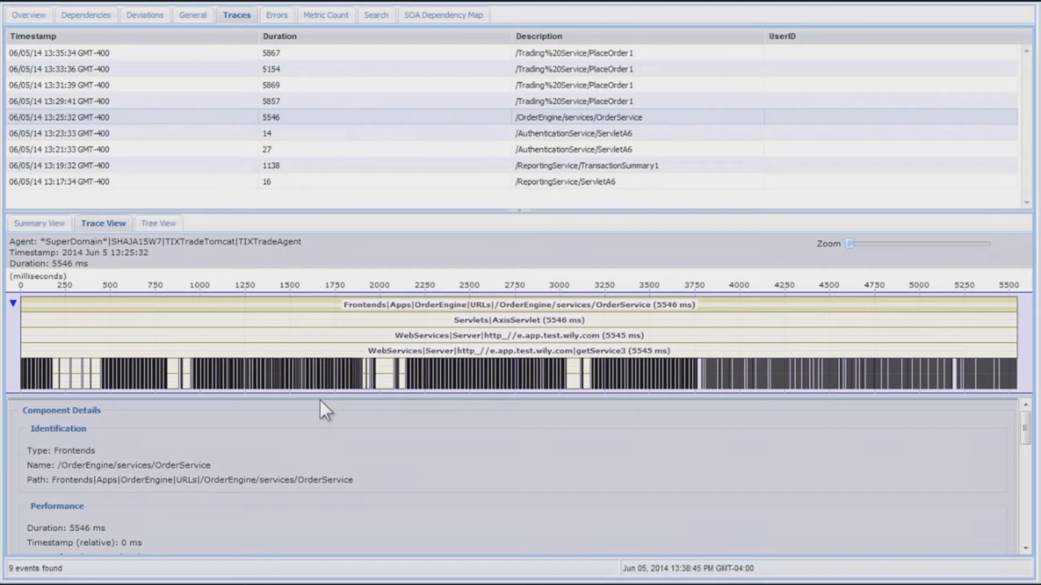
# Select the 104 ms INSERT INTO QUOTE VALUES Derby call and scroll its details
pyautogui.click(384, 384)
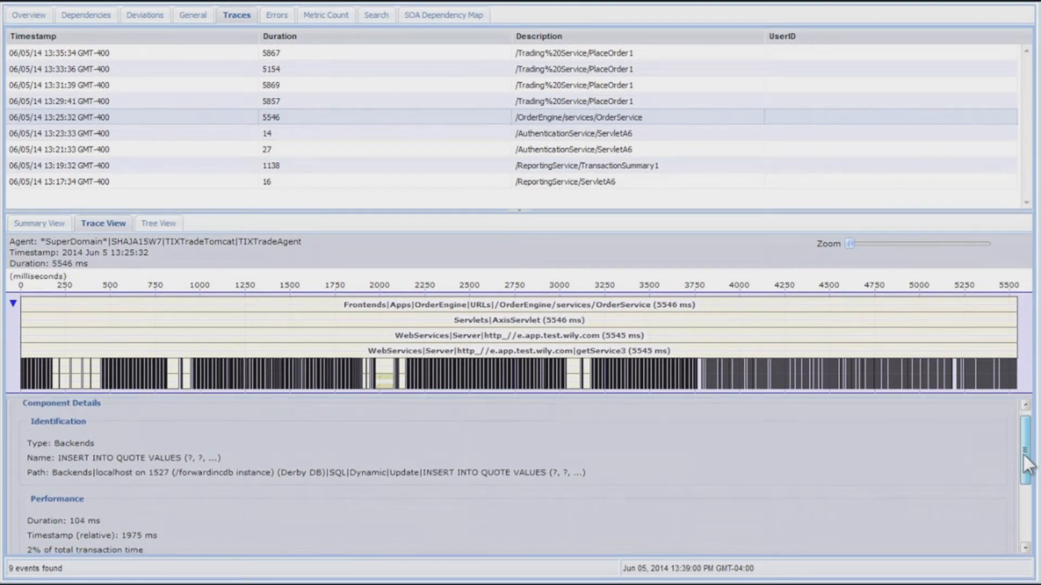
pyautogui.scroll(-3)
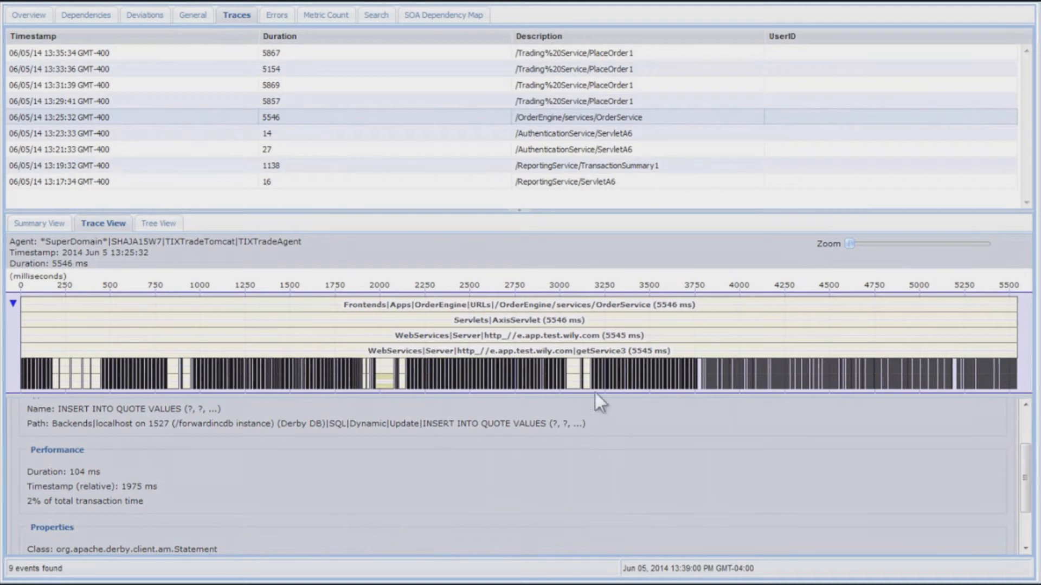
pyautogui.moveTo(74, 487)
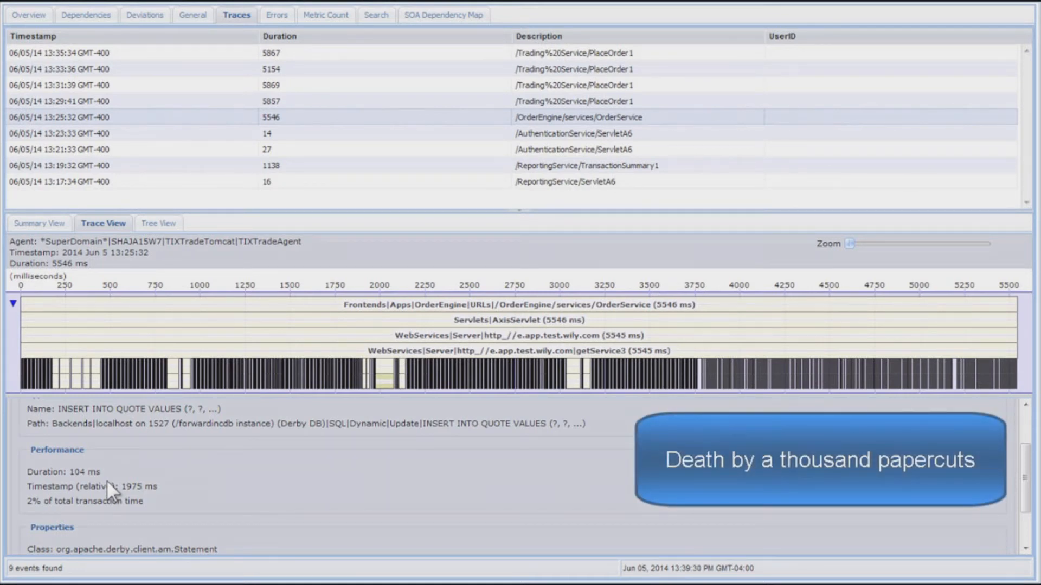
# Switch to Summary View and sort components by Call time (ms)
pyautogui.click(38, 223)
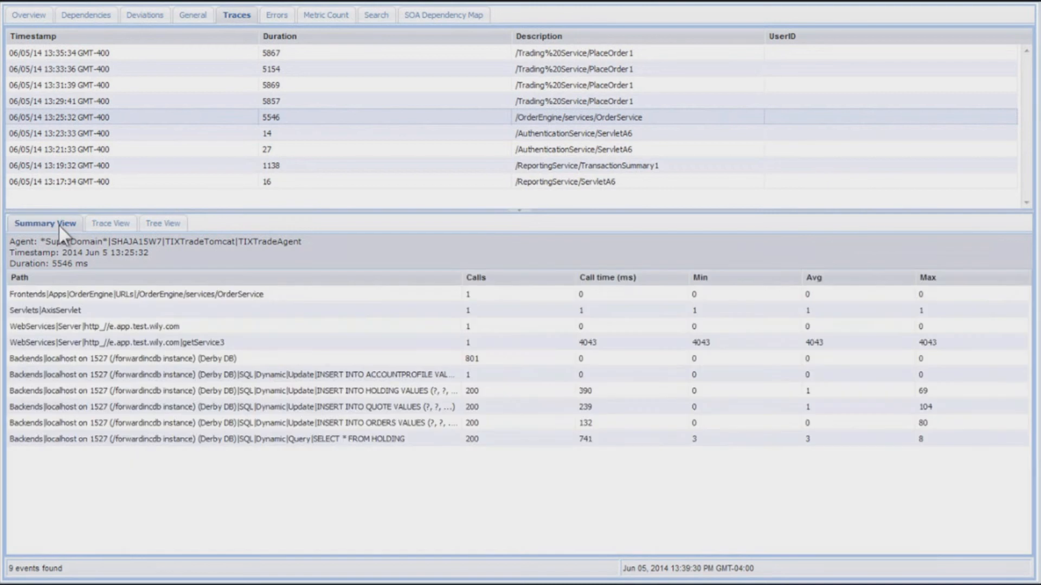
pyautogui.moveTo(478, 249)
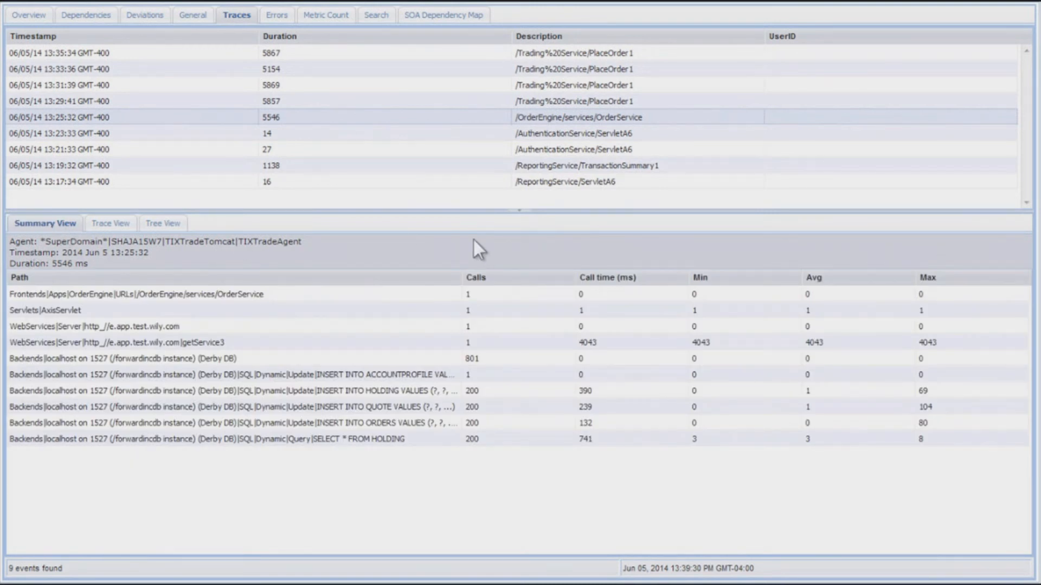
pyautogui.click(606, 277)
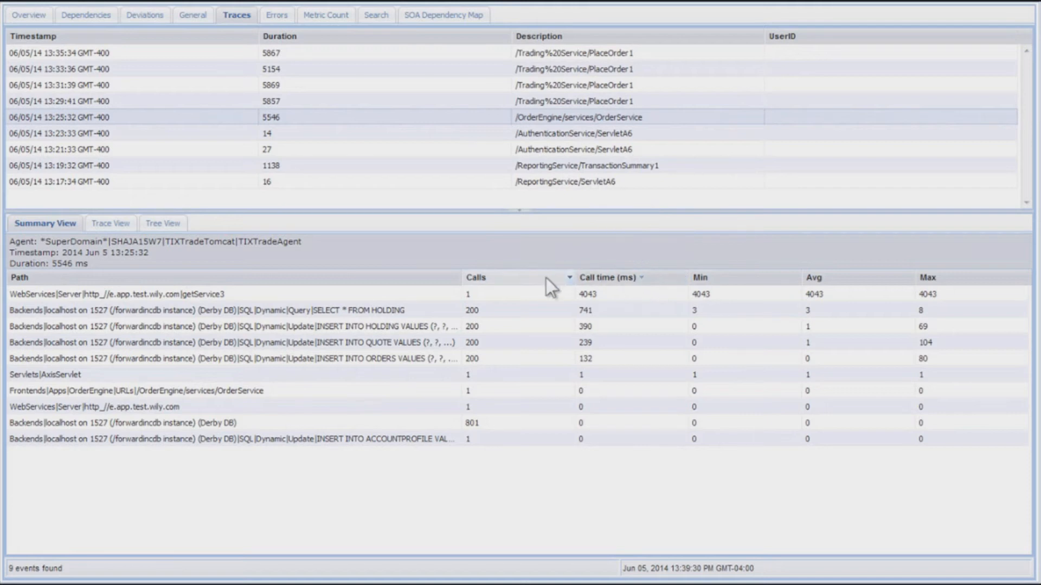
pyautogui.click(475, 278)
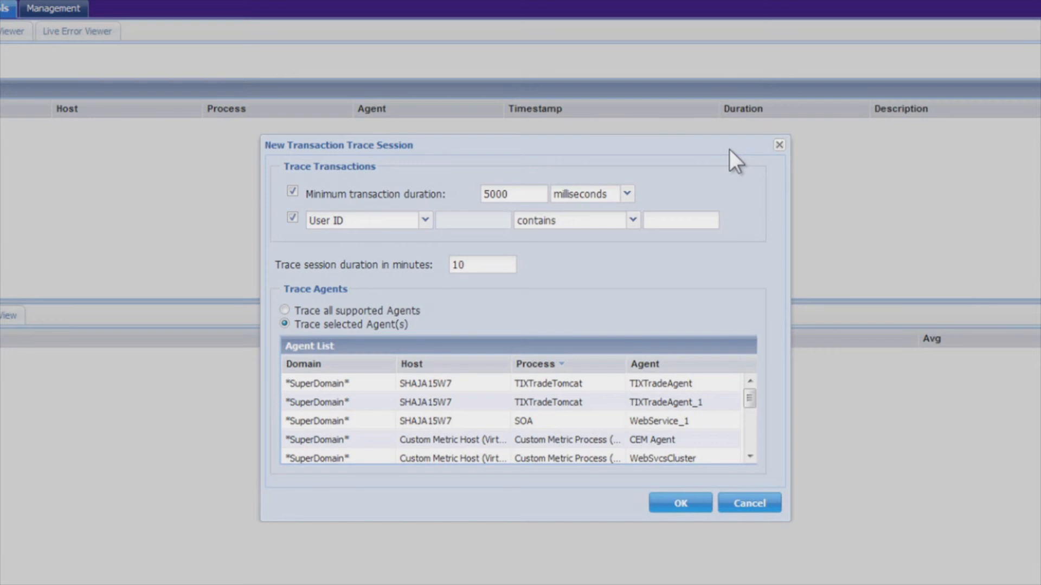
pyautogui.moveTo(628, 205)
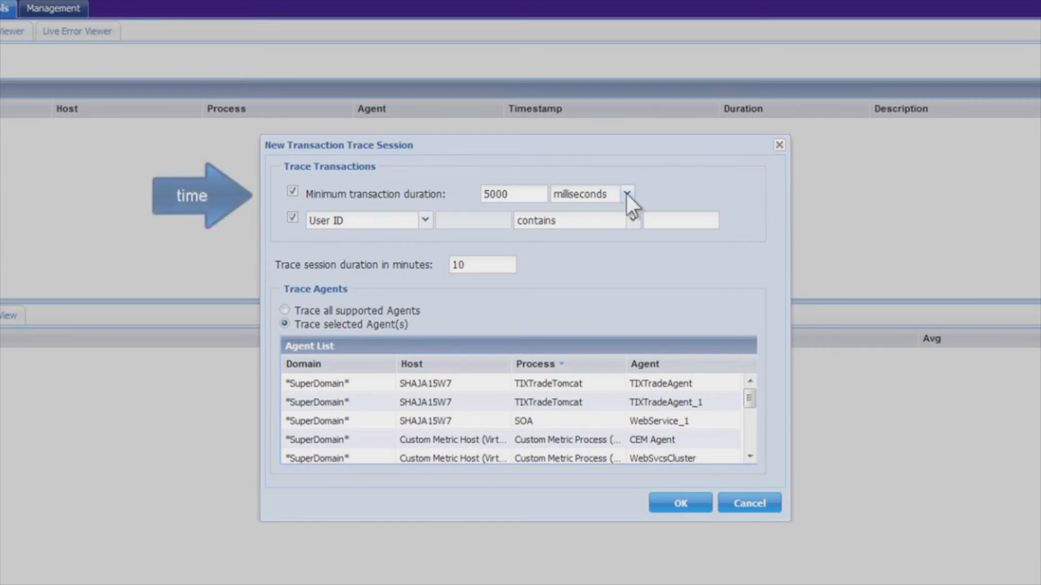
pyautogui.click(625, 194)
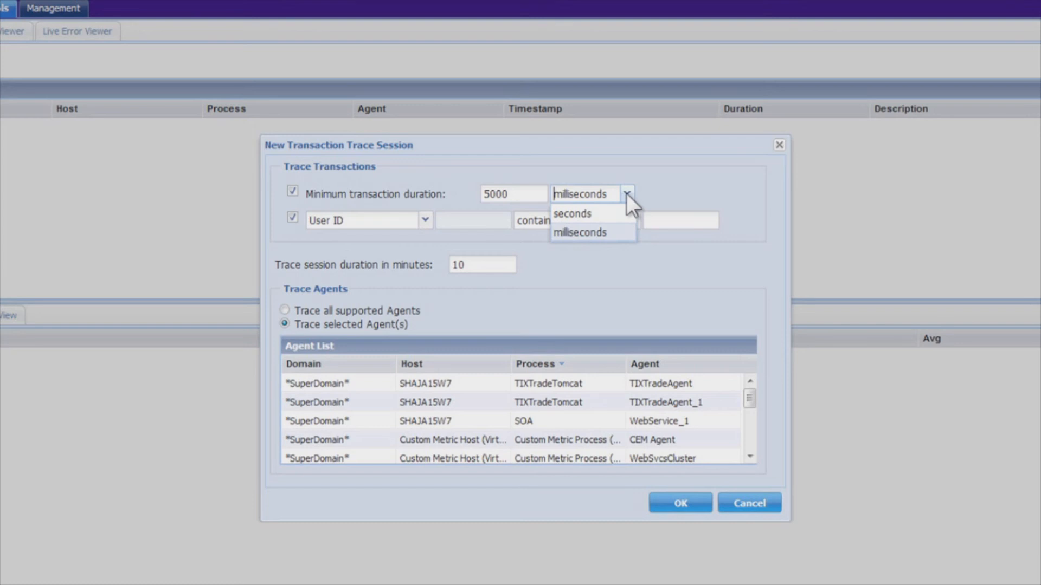
pyautogui.moveTo(430, 233)
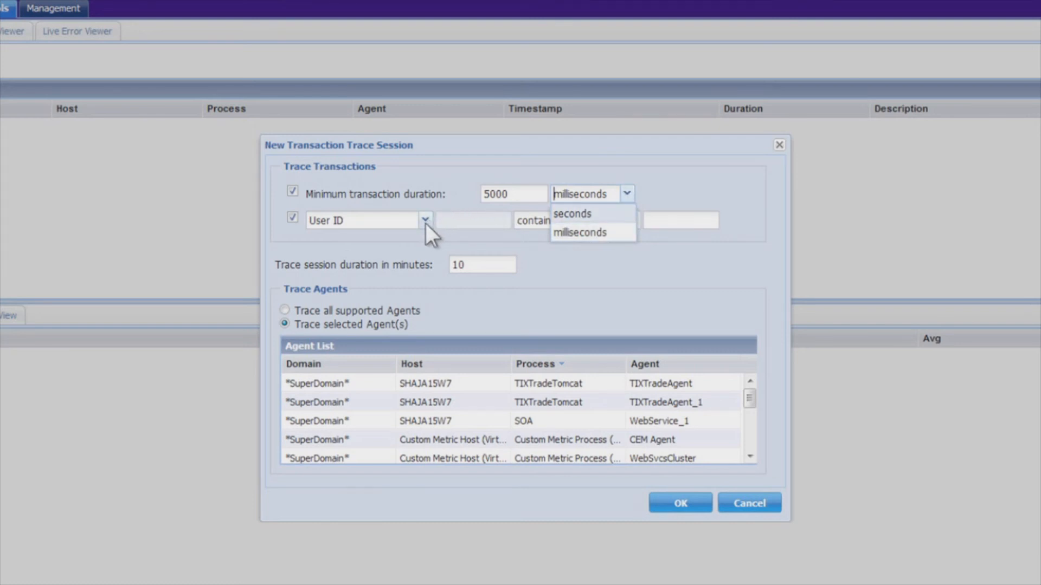
pyautogui.click(425, 220)
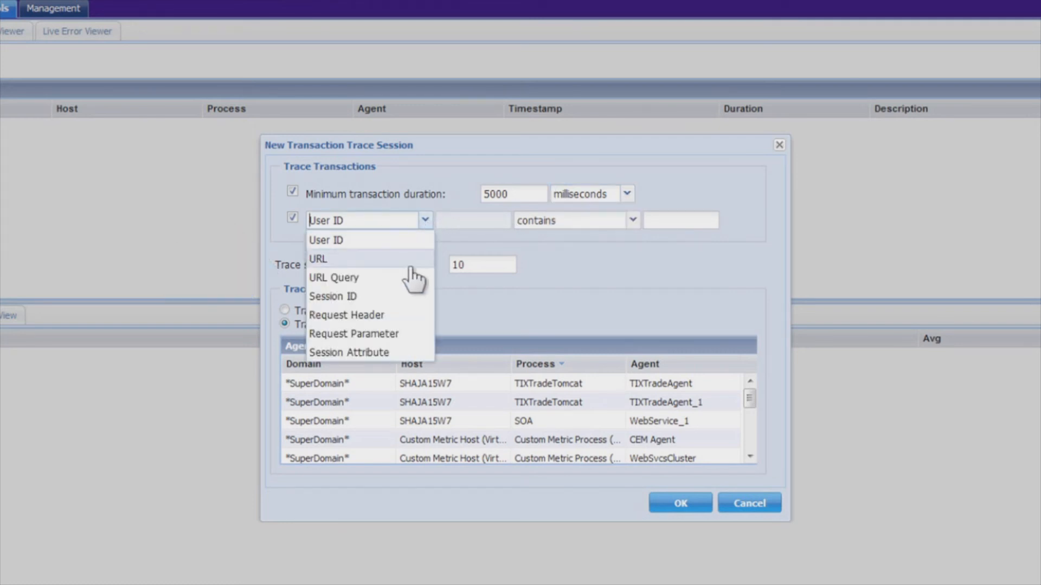
pyautogui.click(325, 239)
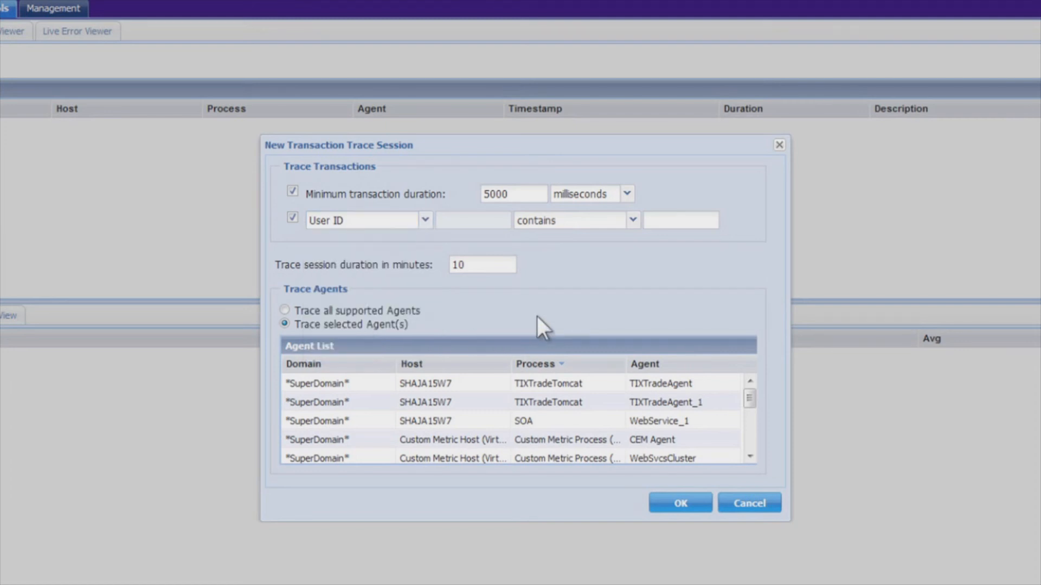
pyautogui.moveTo(614, 318)
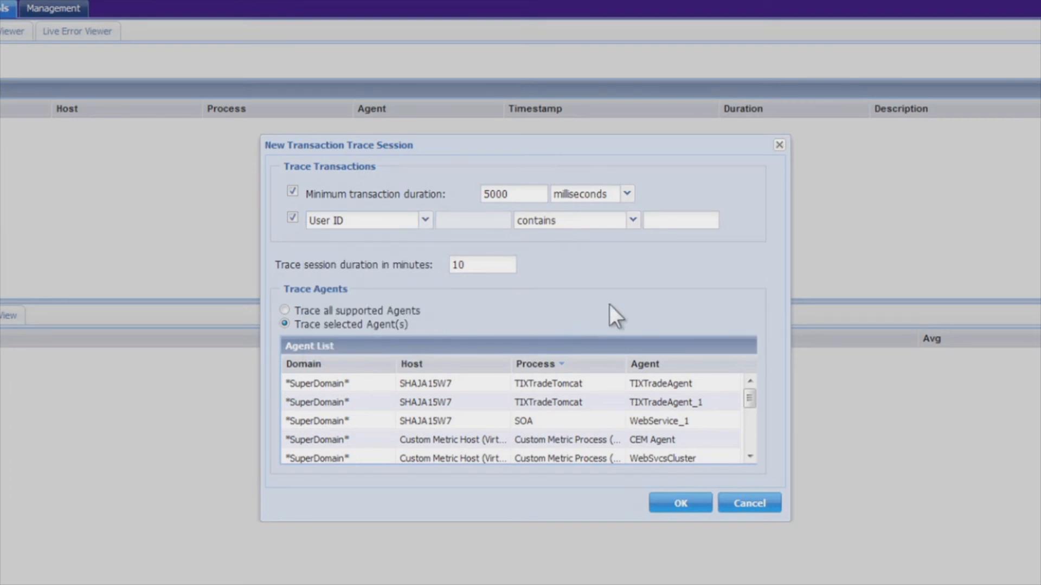